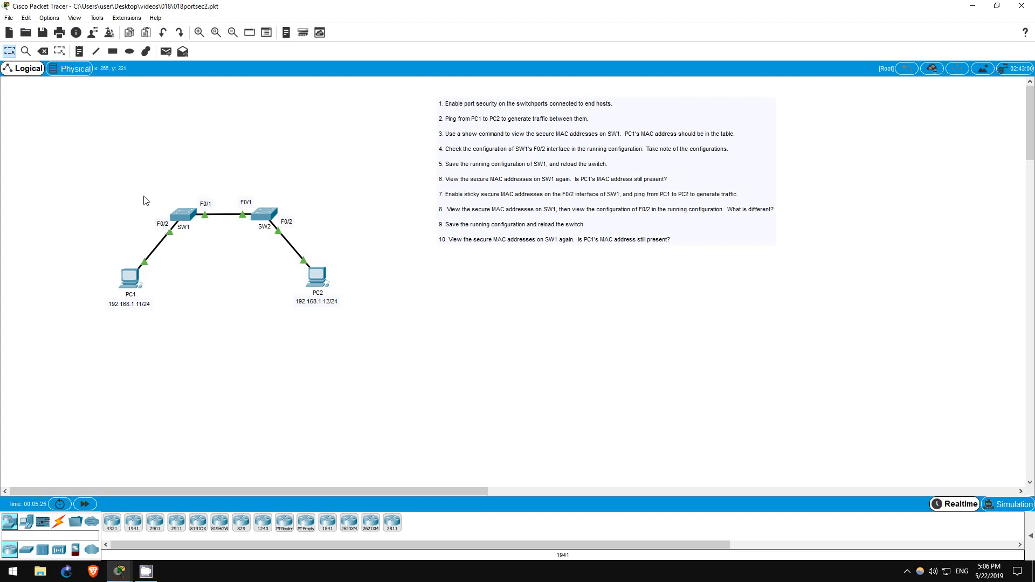
pyautogui.moveTo(150, 207)
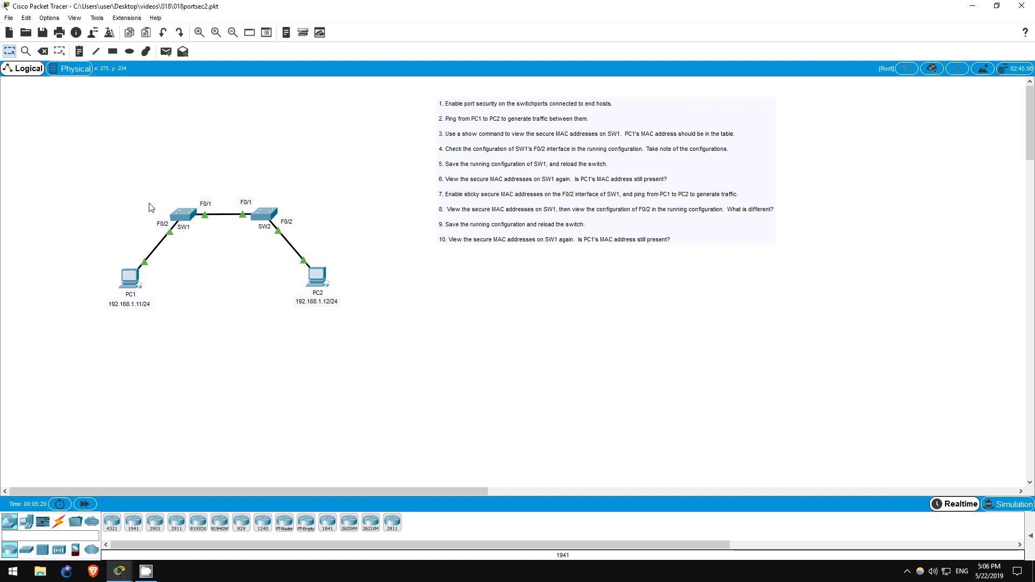
pyautogui.moveTo(148, 206)
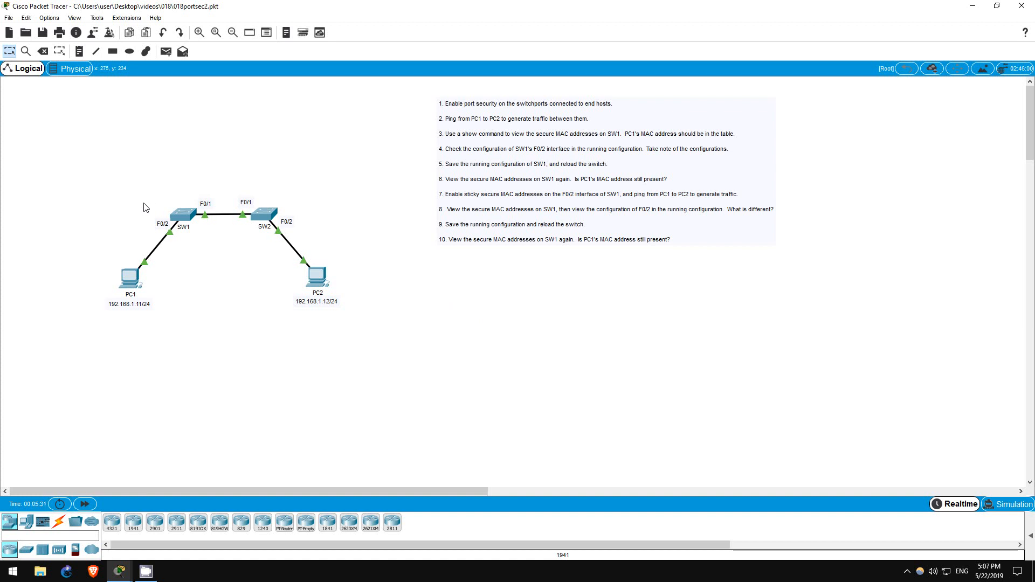
pyautogui.moveTo(129, 201)
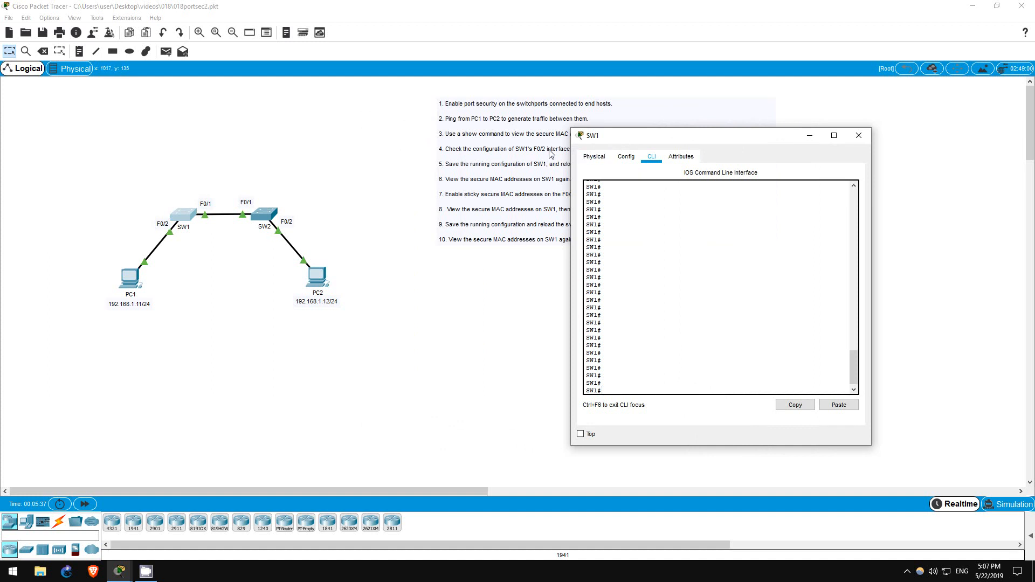
# On SW1, enter configuration for interface F0/2 and set it to switchport mode access.
pyautogui.write('en')
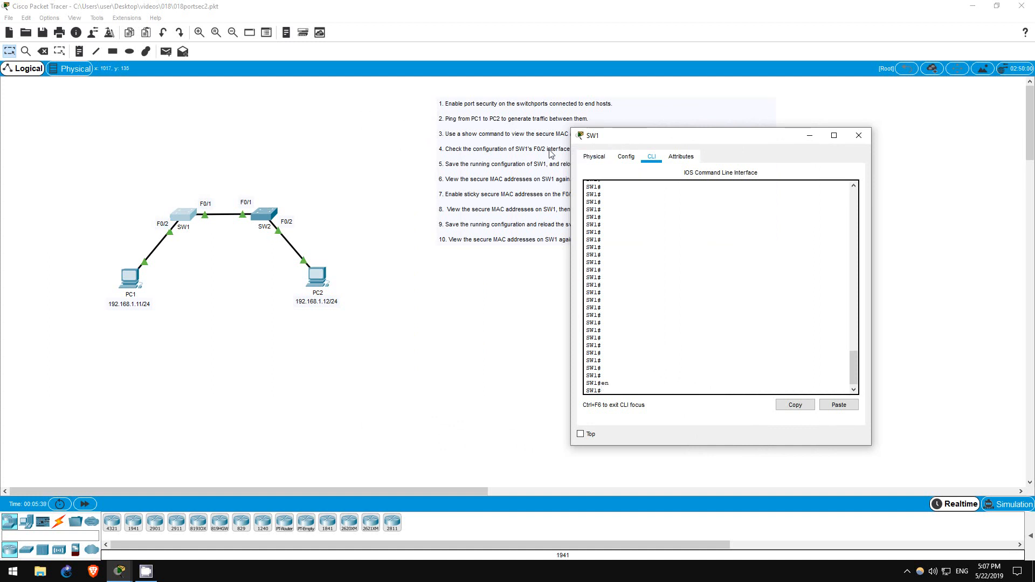
pyautogui.write('conf t')
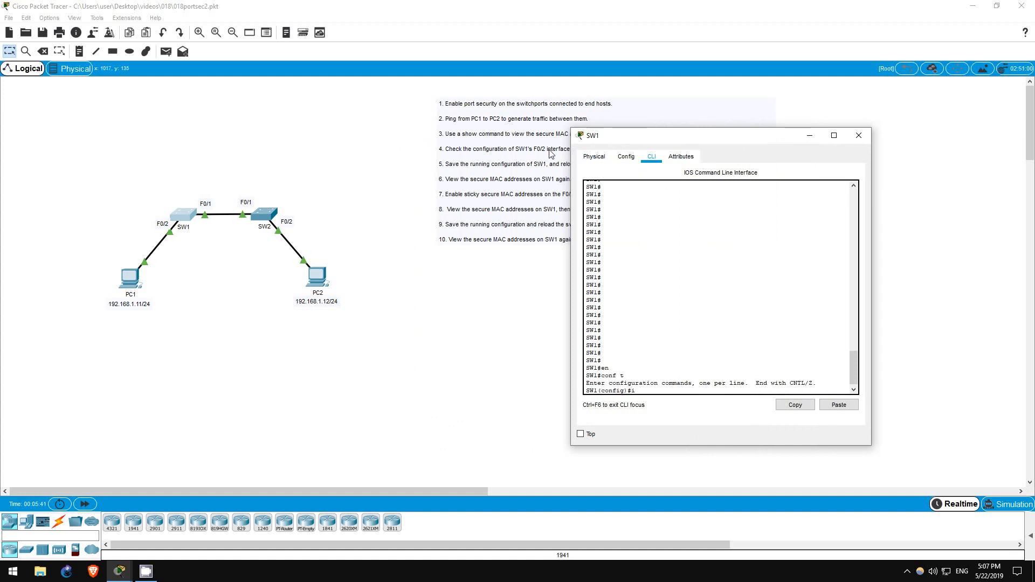
pyautogui.write('int f0/2')
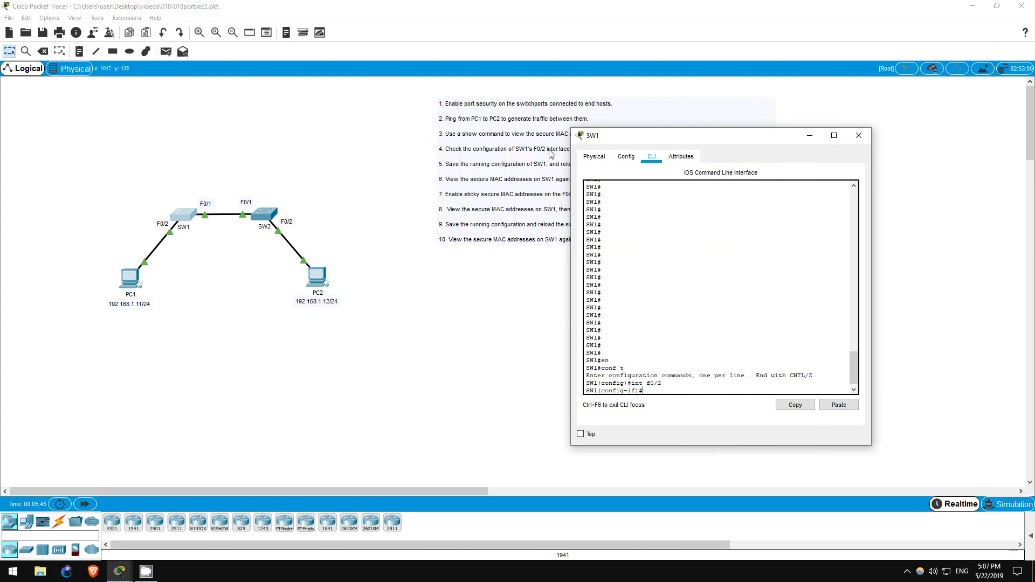
pyautogui.write('s')
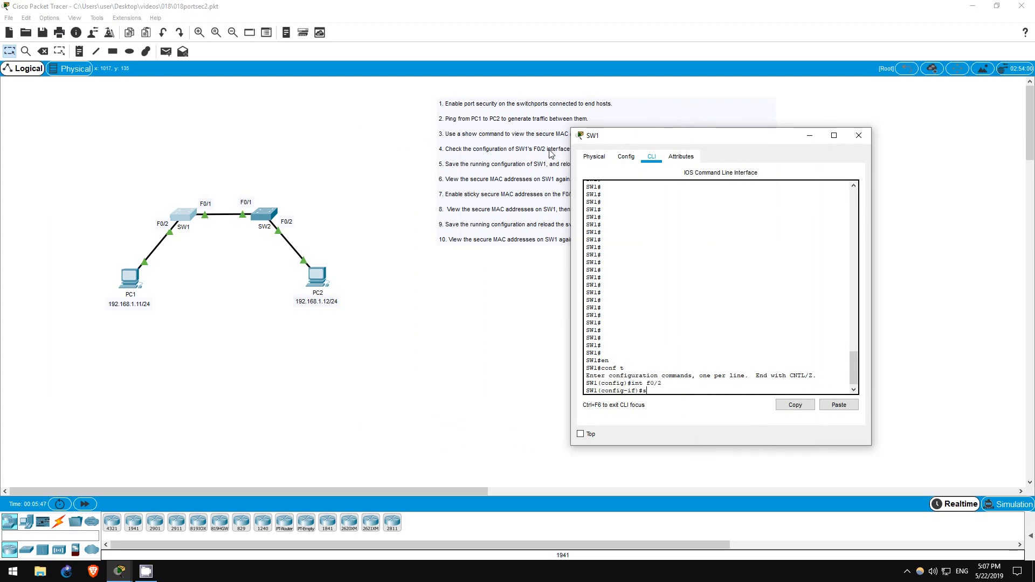
pyautogui.write('witch mode access')
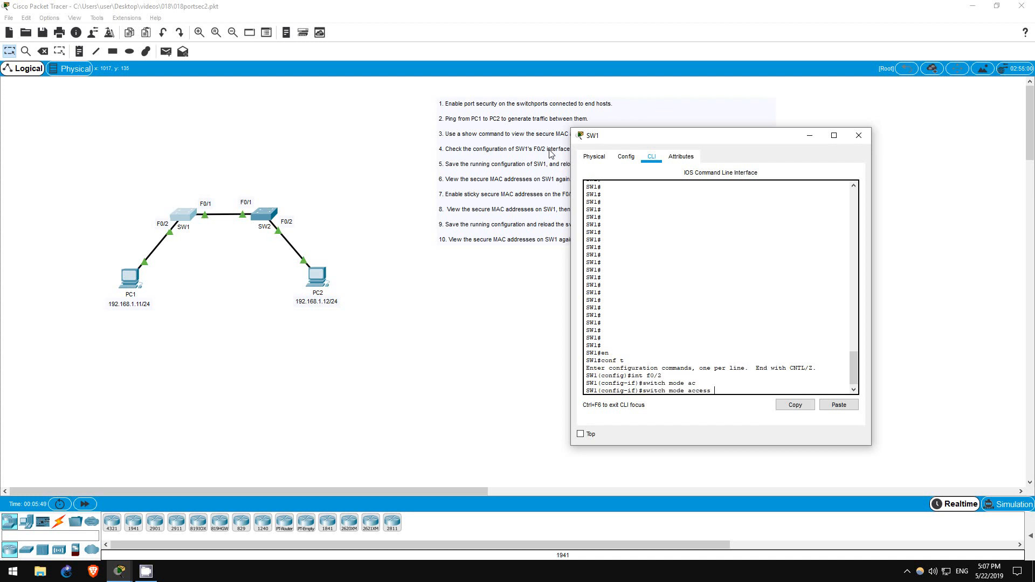
pyautogui.write('sw')
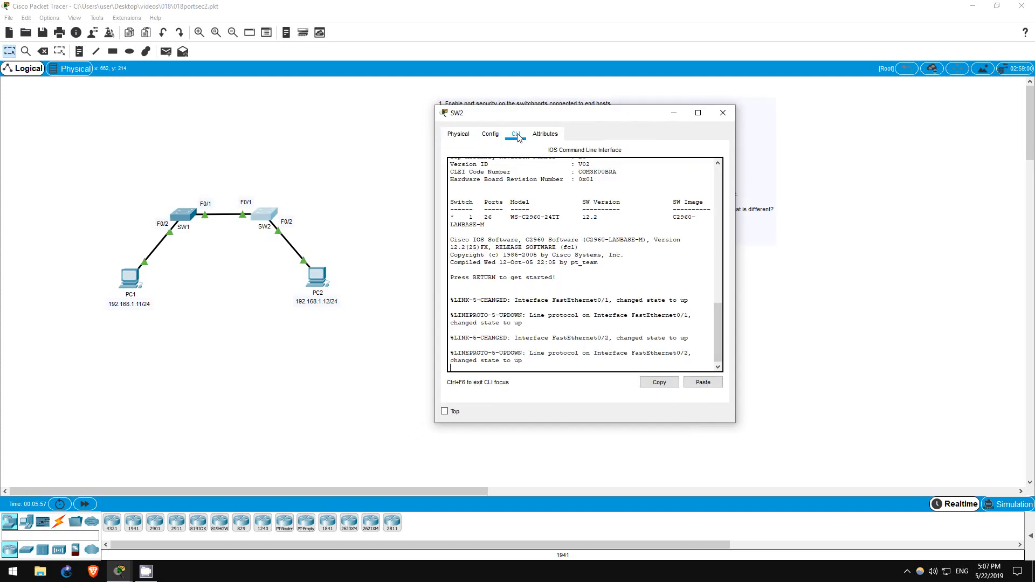
# On SW2, enter interface F0/2 configuration and begin the switchport commands.
pyautogui.write('en')
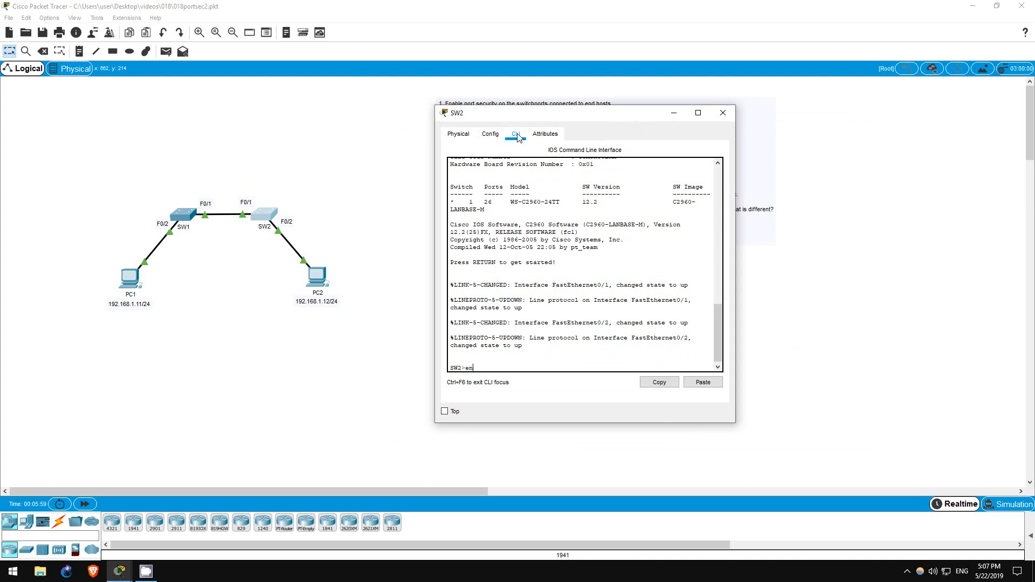
pyautogui.write('int f0/2')
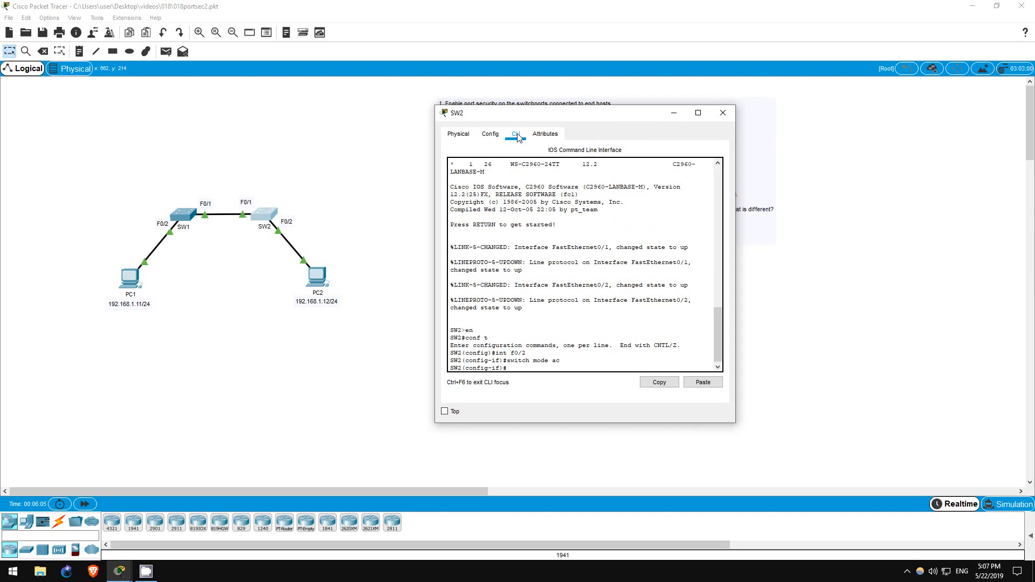
pyautogui.write('switch port')
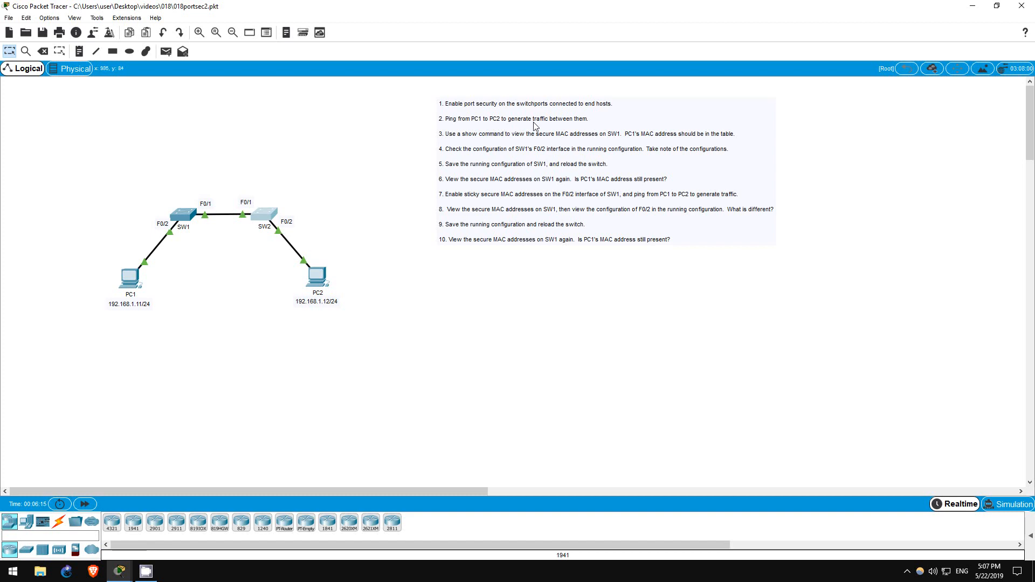
pyautogui.moveTo(129, 285)
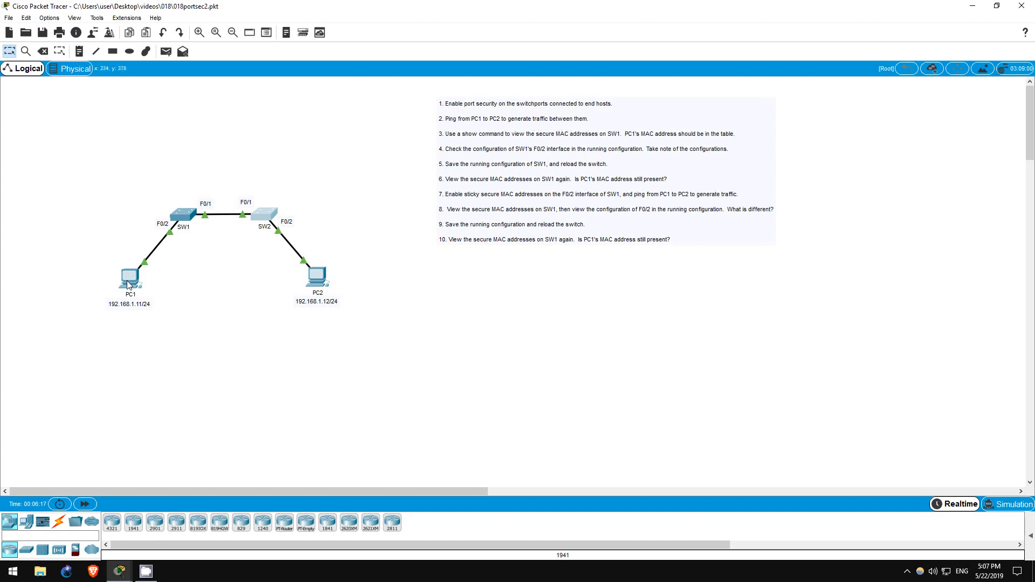
# From PC1's Command Prompt, ping PC2 at 192.168.1.12.
pyautogui.click(130, 276)
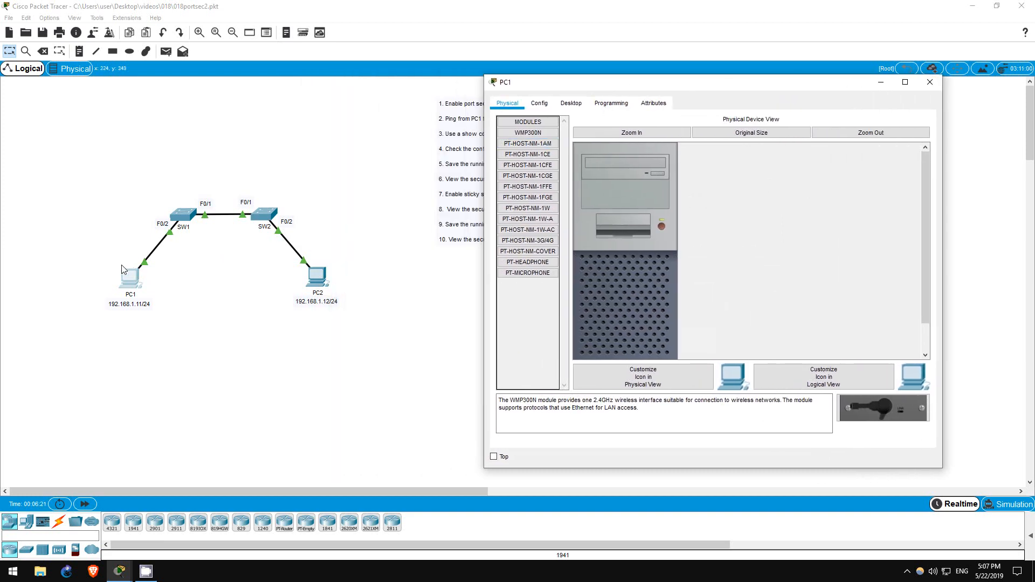
pyautogui.moveTo(126, 276)
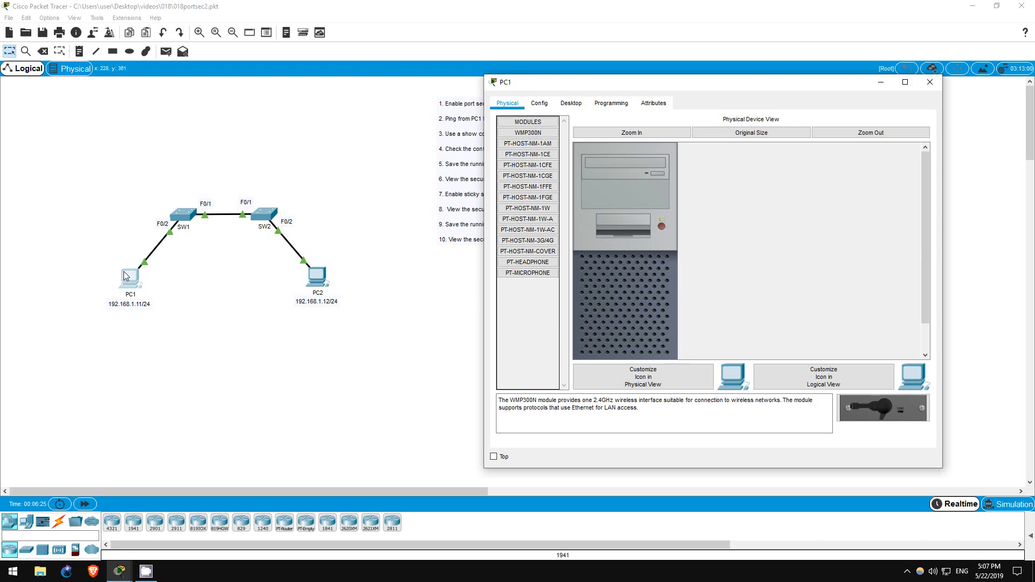
pyautogui.moveTo(123, 277)
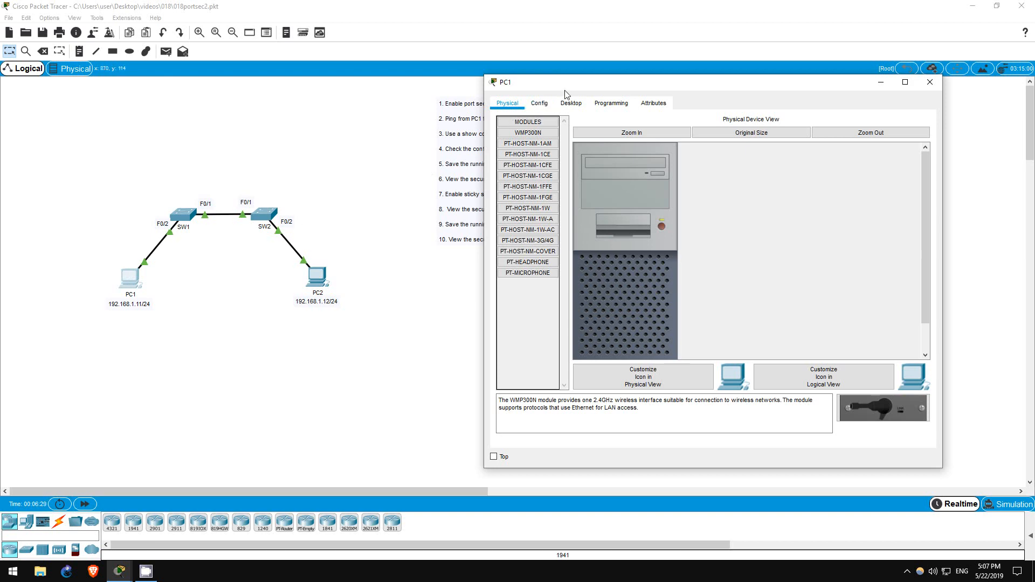
pyautogui.click(570, 102)
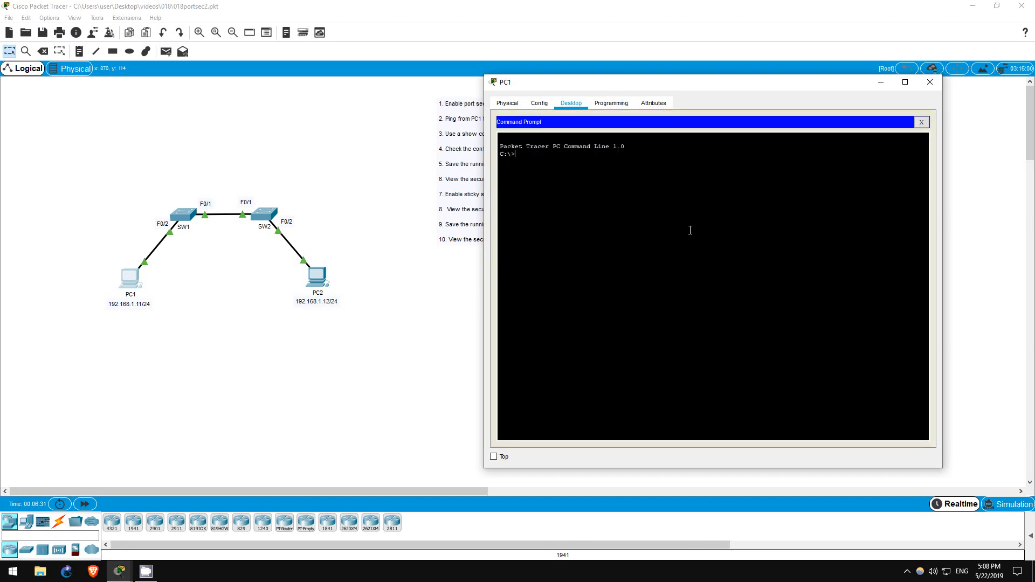
pyautogui.write('p')
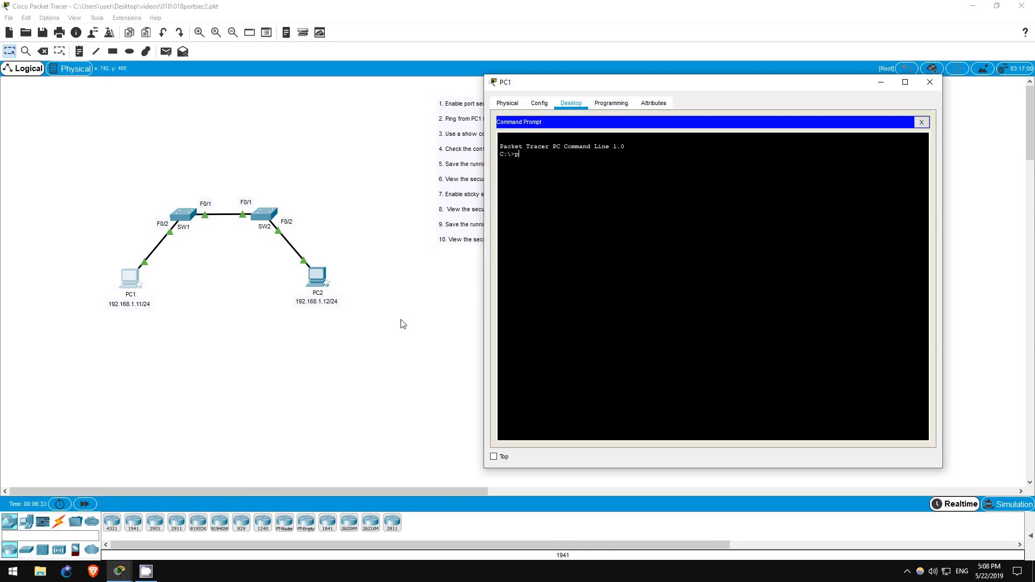
pyautogui.write('ing 192.168.1.12')
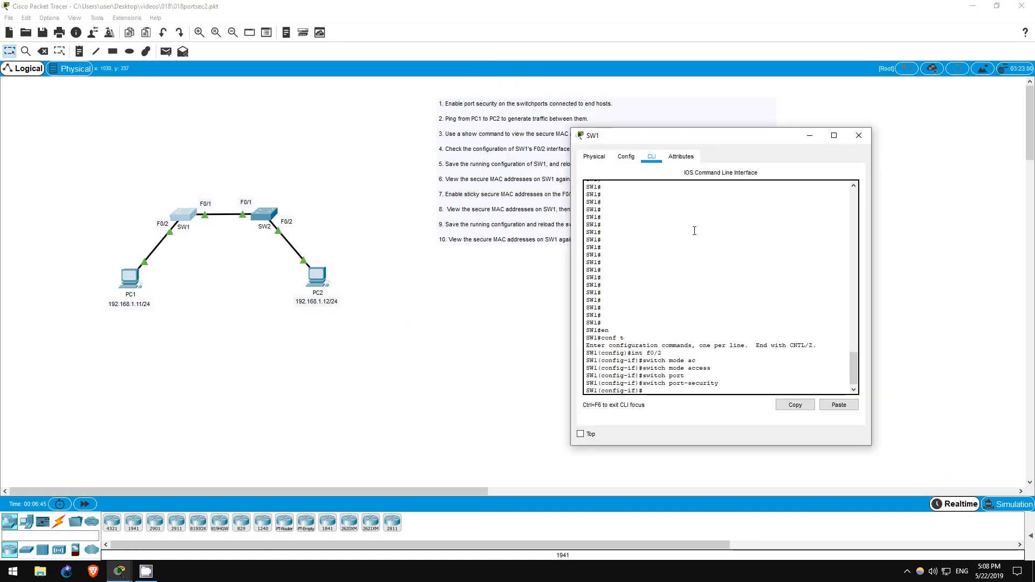
# Run 'show port-security address' on SW1, highlight the F0/2 MAC entry, and close SW1.
pyautogui.write('end')
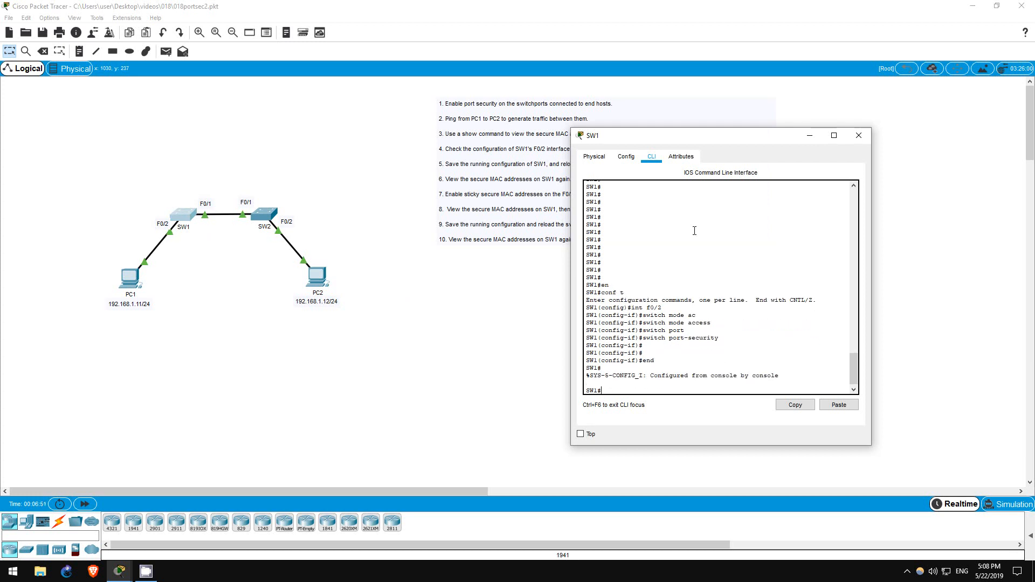
pyautogui.write('sh port-security address')
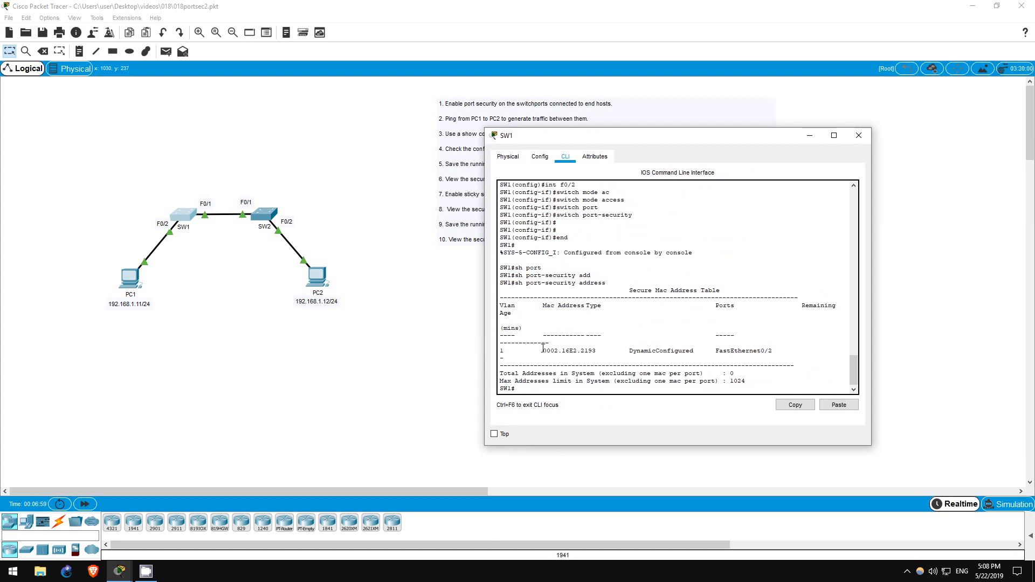
pyautogui.moveTo(543, 350); pyautogui.dragTo(796, 350)
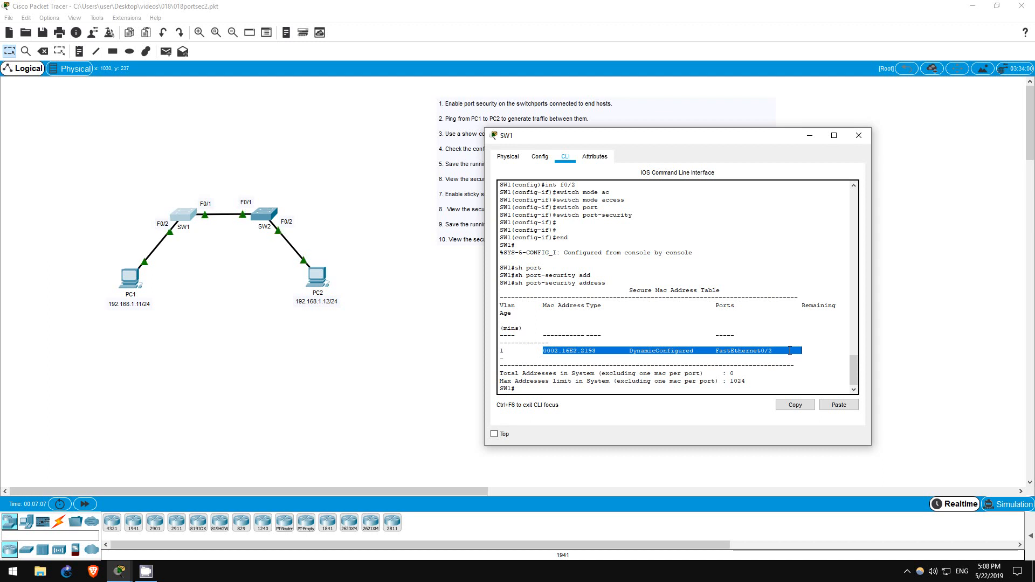
pyautogui.click(859, 135)
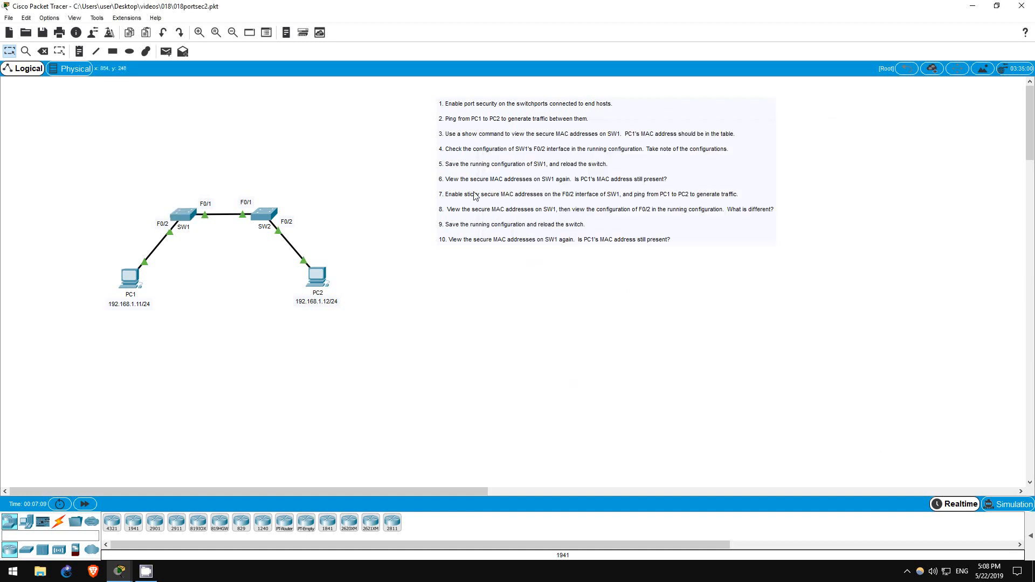
pyautogui.moveTo(561, 157)
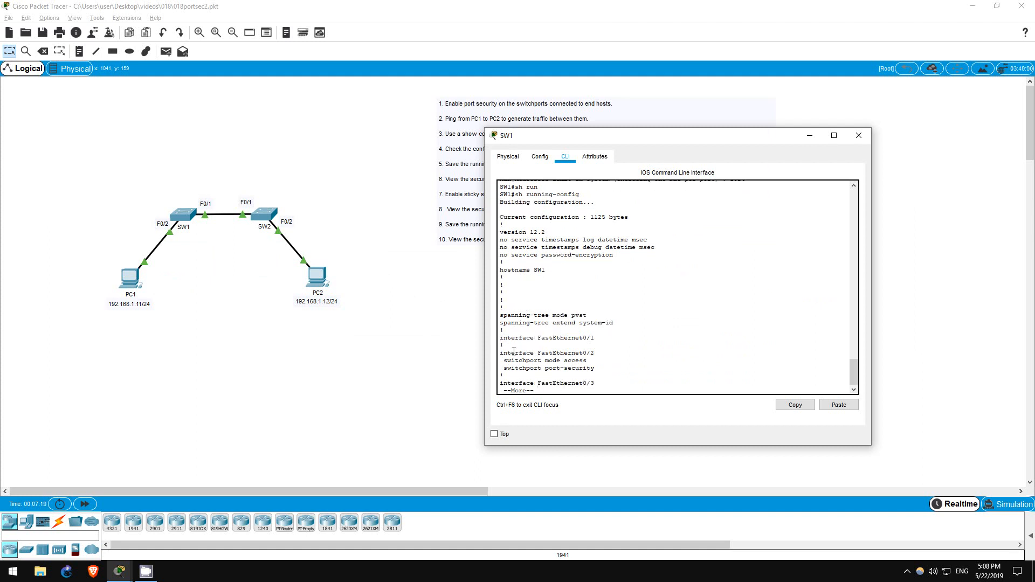
# Highlight FastEthernet0/2's port-security lines in SW1's running-config, then save with 'write'.
pyautogui.moveTo(502, 352); pyautogui.dragTo(595, 369)
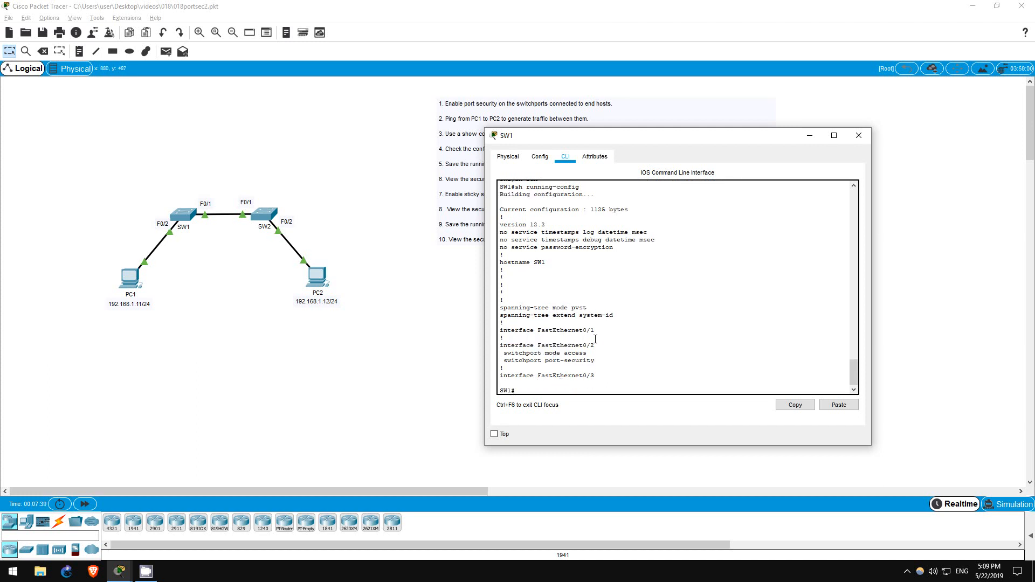
pyautogui.write('write')
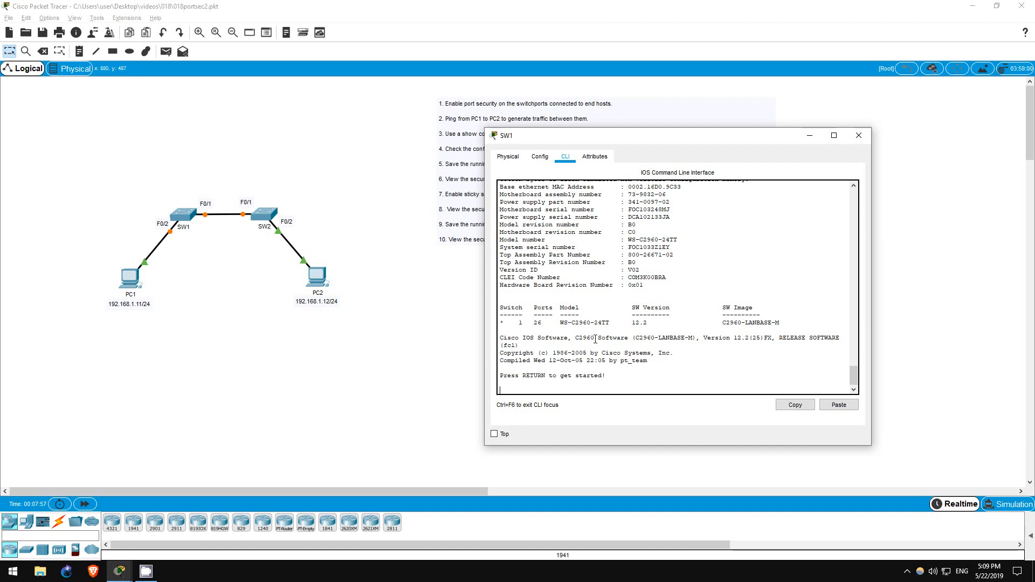
# Start a session on the rebooted SW1 at the 'Press RETURN' prompt.
pyautogui.press('enter')
pyautogui.write('sh port-security address')
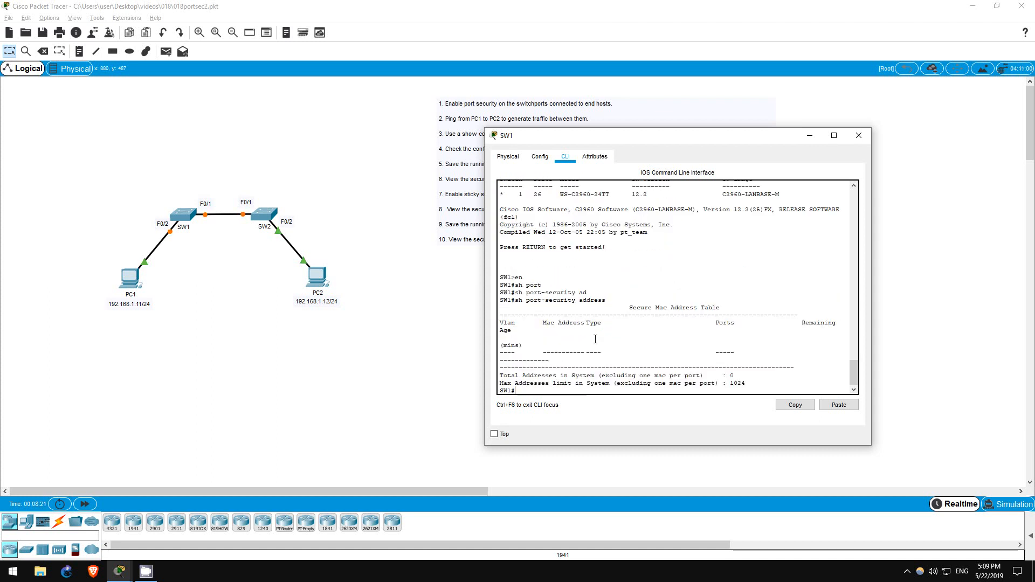
pyautogui.moveTo(486, 348)
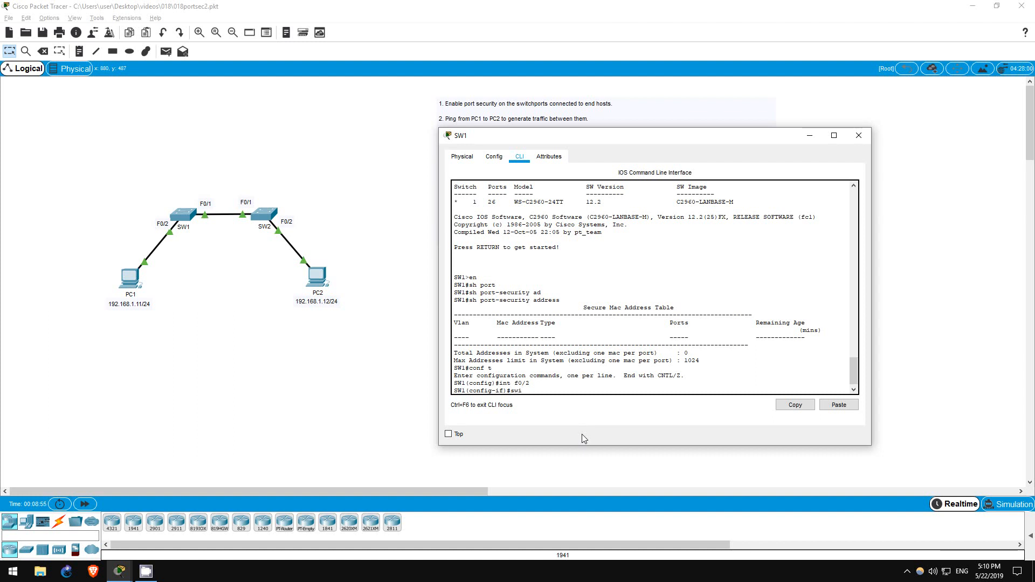
# On F0/2, enter 'switchport port-security mac-address sticky'.
pyautogui.write('switchport p')
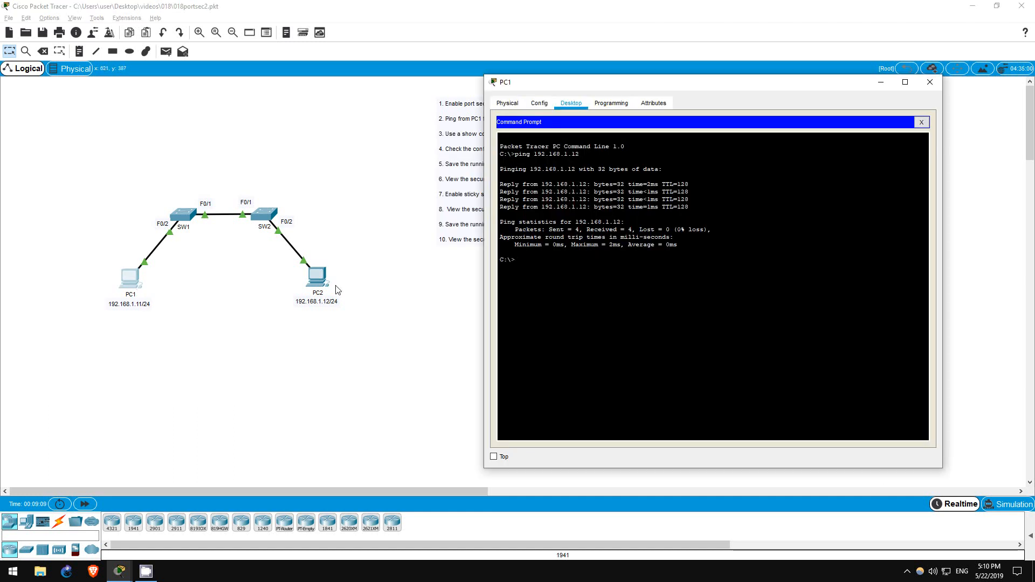
# Ping 192.168.1.12 from PC1 twice.
pyautogui.write('ping 192.168.1.12')
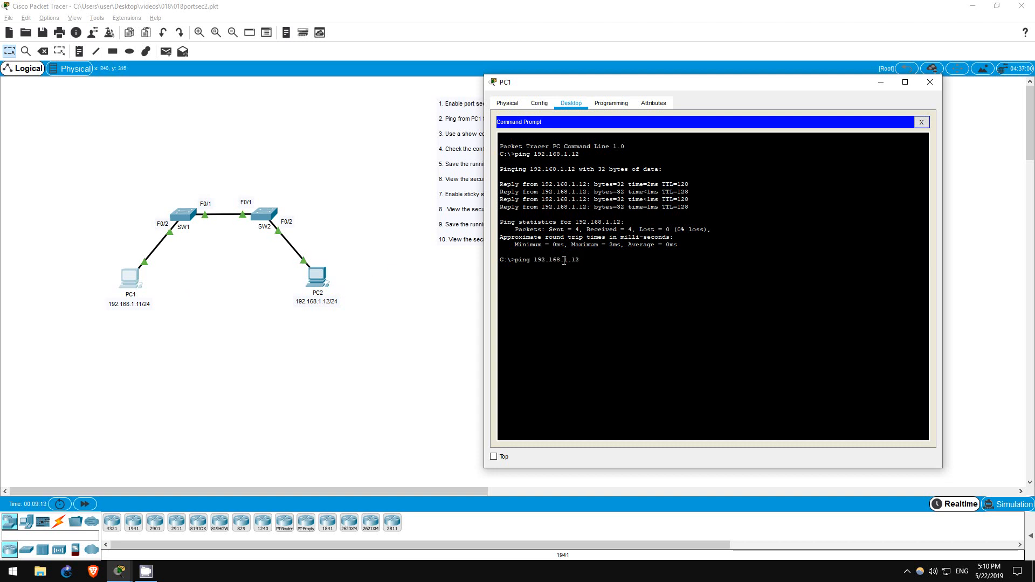
pyautogui.press('enter')
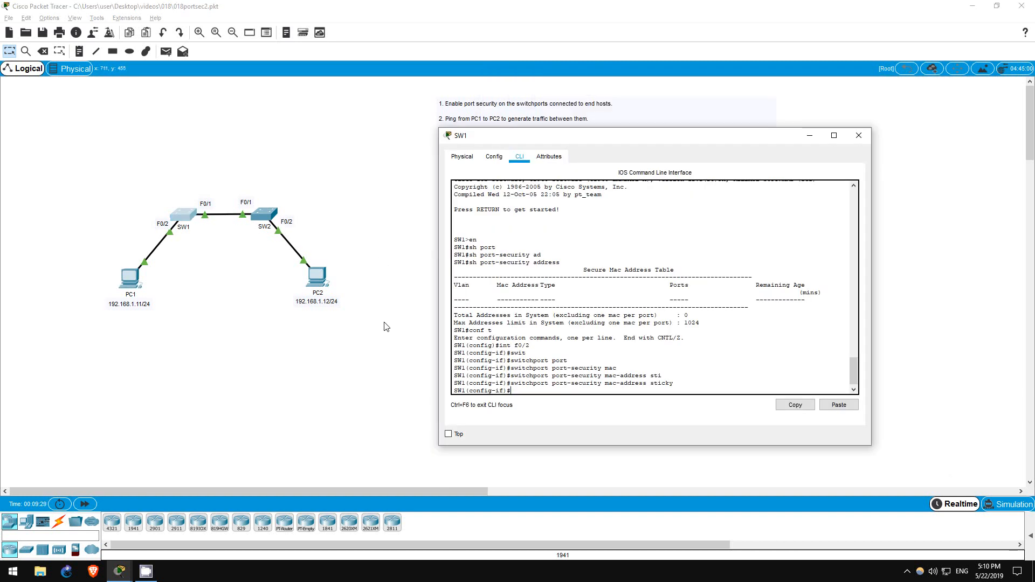
# Exit to privileged mode and pick out the SecureSticky entry for 0002.16E2.2193.
pyautogui.write('end')
pyautogui.write('sh port-security add')
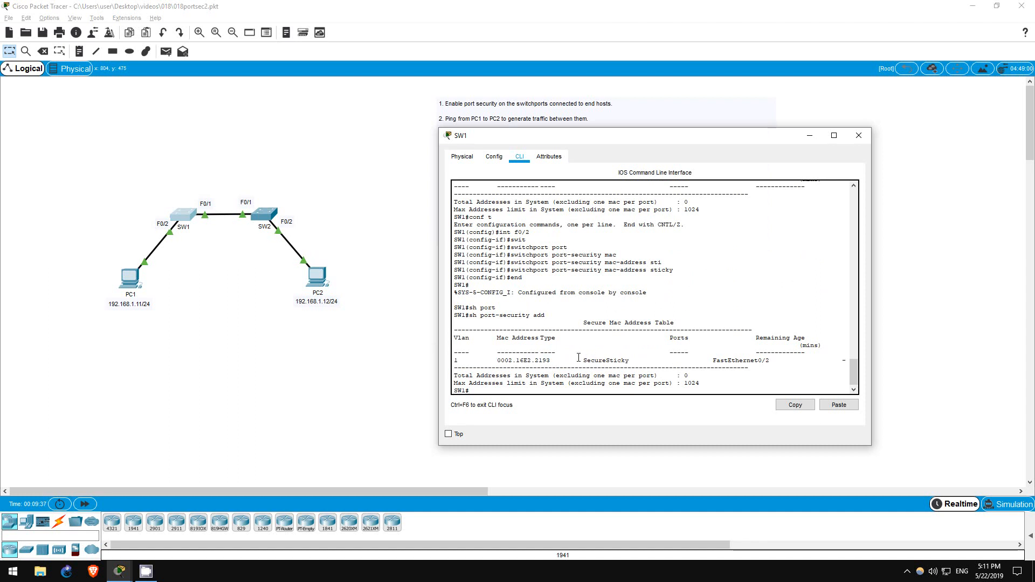
pyautogui.doubleClick(605, 360)
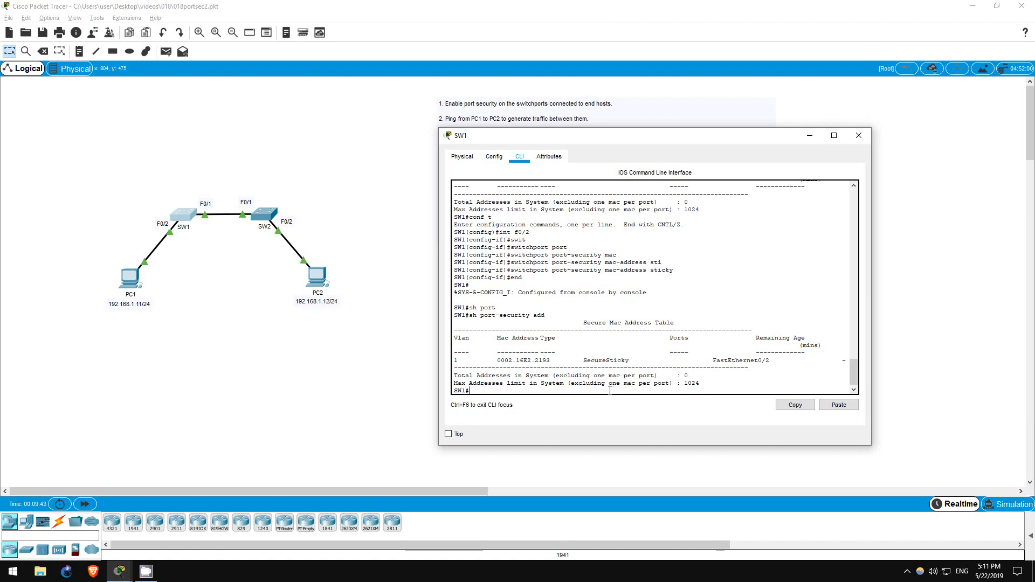
# Run 'sh run' on SW1 and highlight the sticky MAC 0002.16E2.2193 lines under F0/2.
pyautogui.write('sh run')
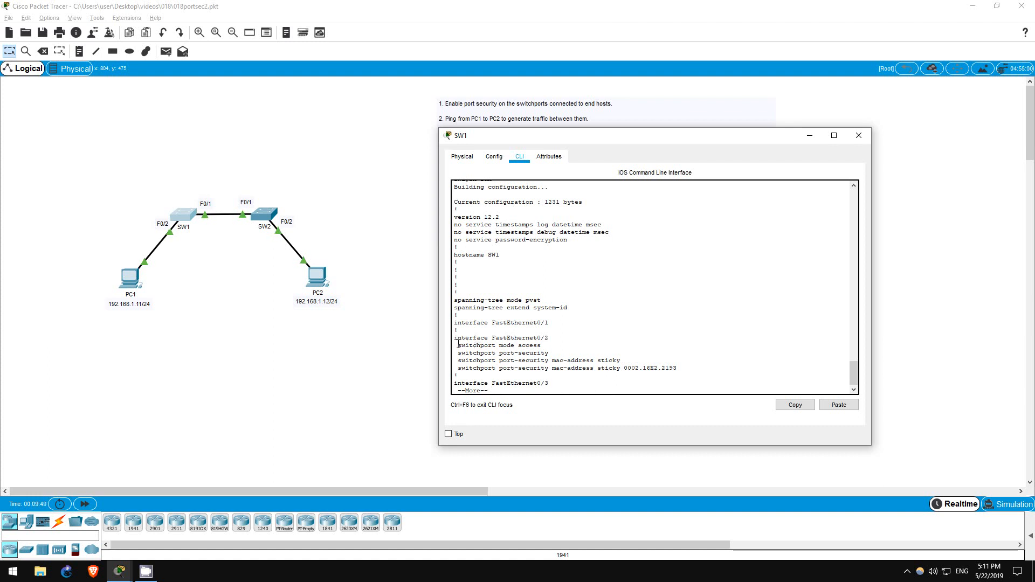
pyautogui.moveTo(456, 346); pyautogui.dragTo(621, 360)
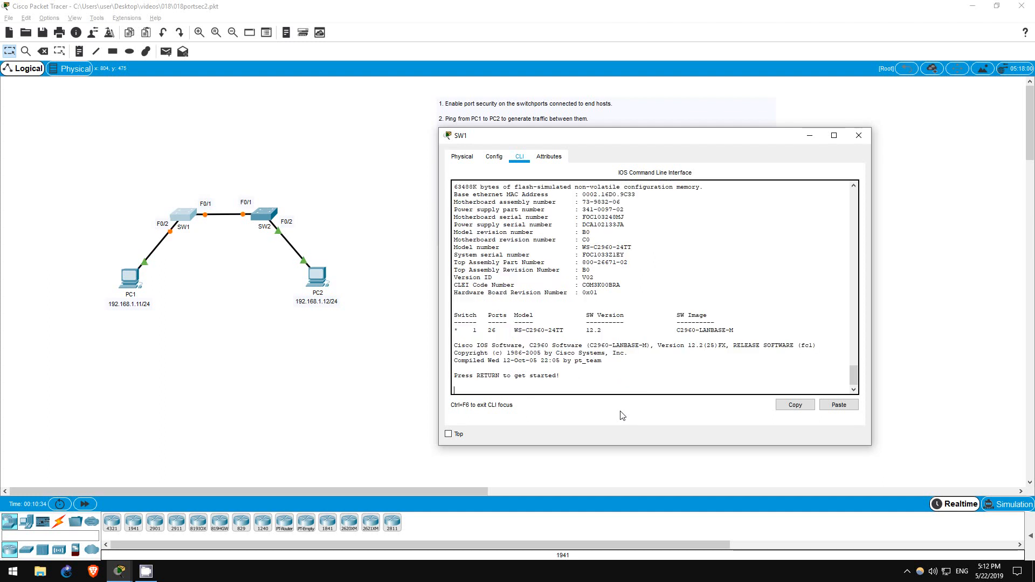
# After SW1 finishes rebooting, start a new session at the SW1> user prompt.
pyautogui.press('enter')
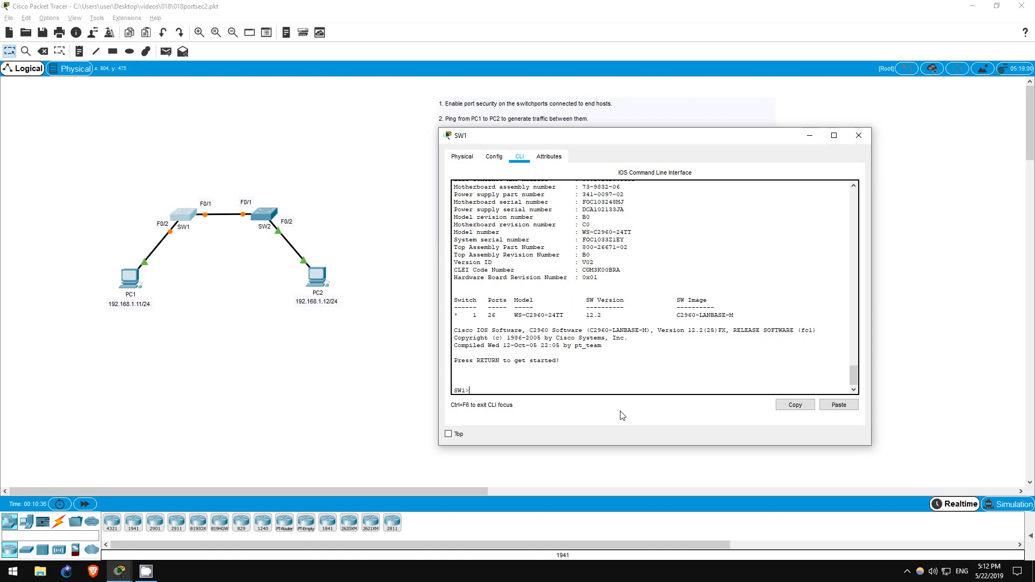